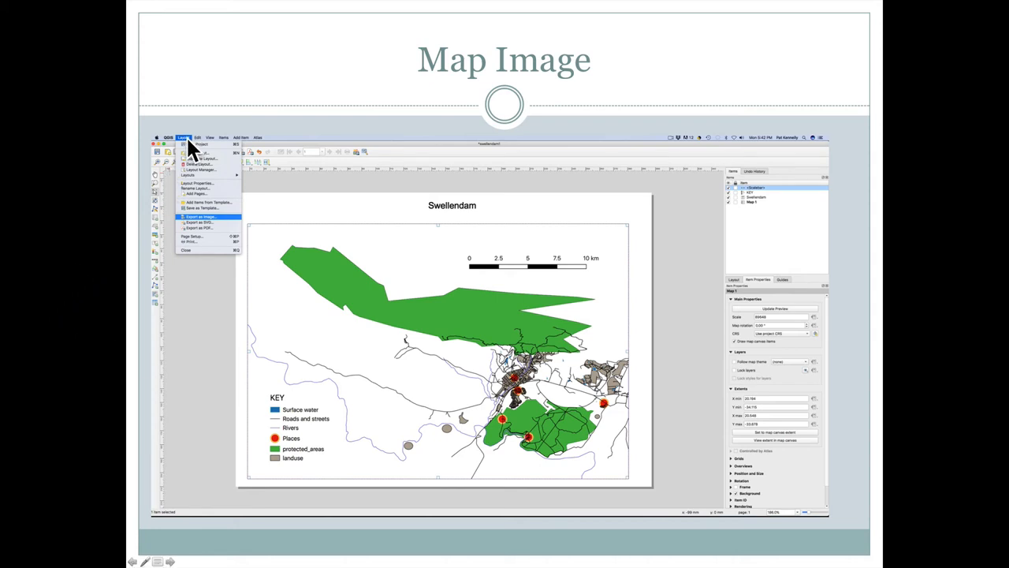
{"action": "mouse_move", "coordinate": [202, 218]}
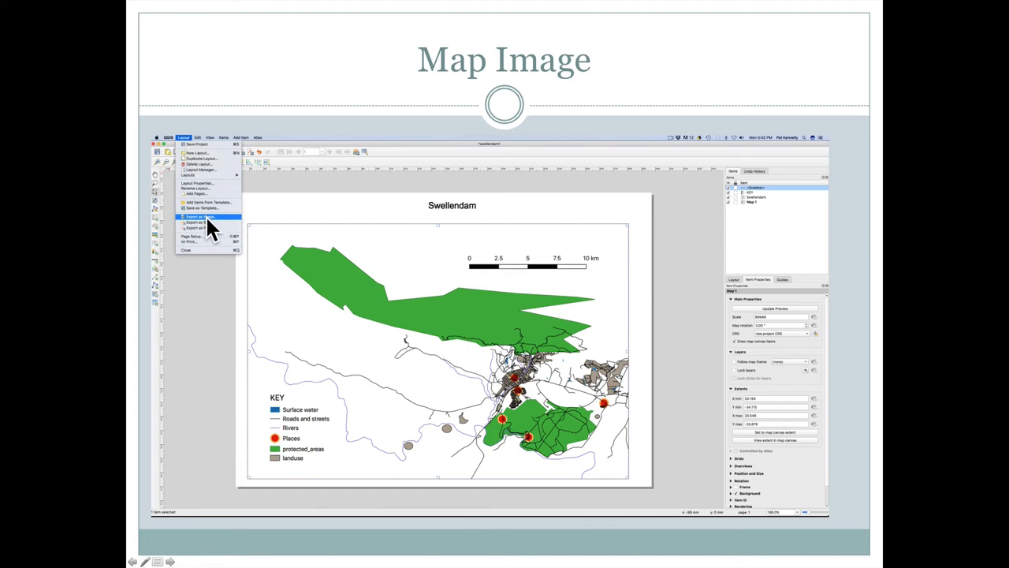
{"action": "mouse_move", "coordinate": [213, 240]}
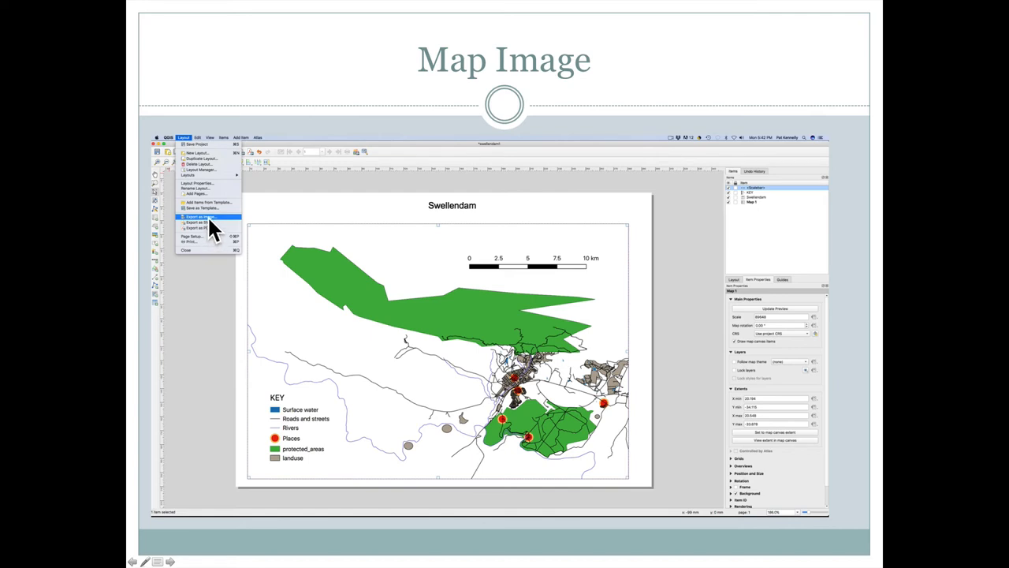
{"action": "mouse_move", "coordinate": [292, 198]}
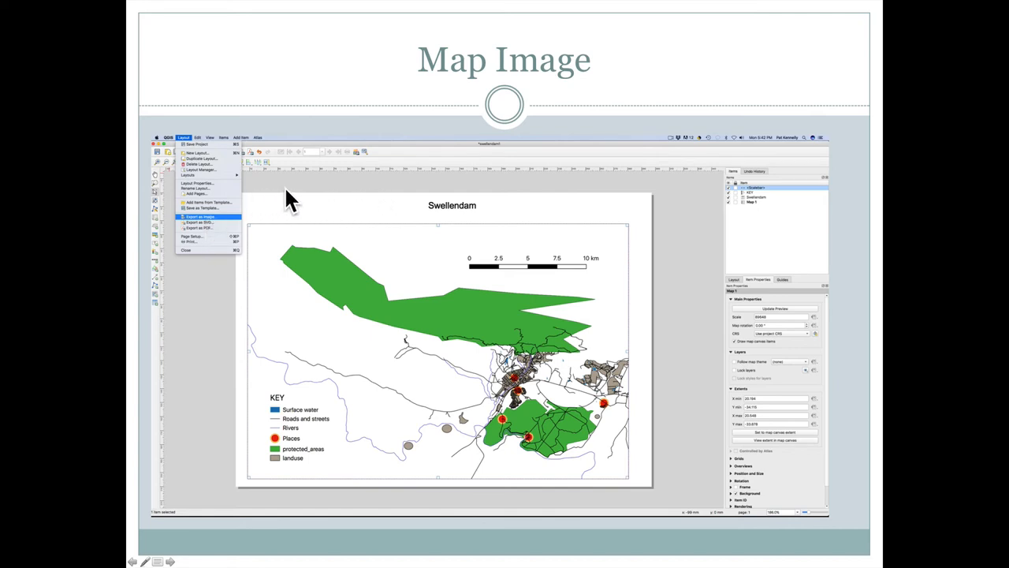
{"action": "mouse_move", "coordinate": [647, 205]}
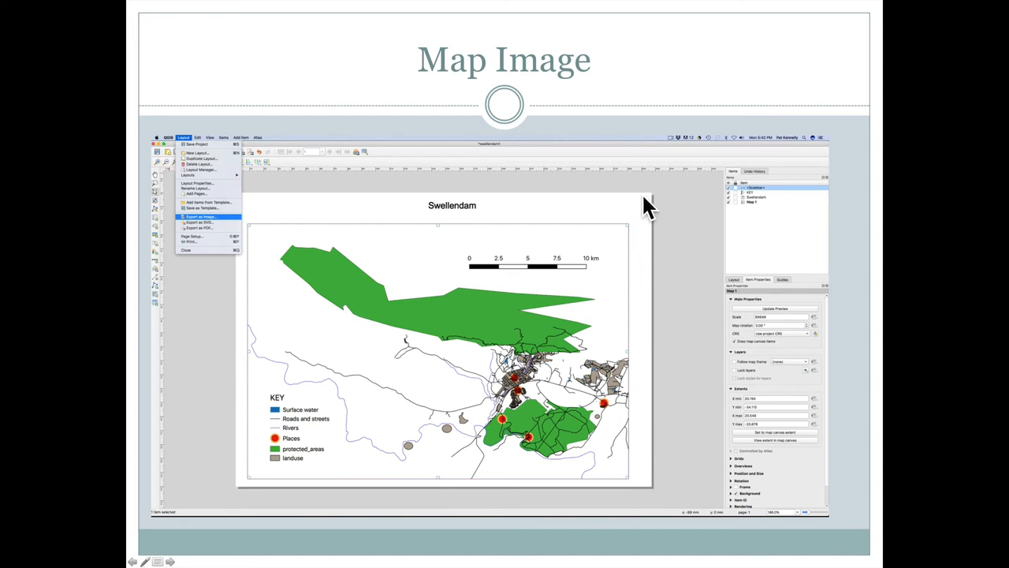
{"action": "mouse_move", "coordinate": [255, 481]}
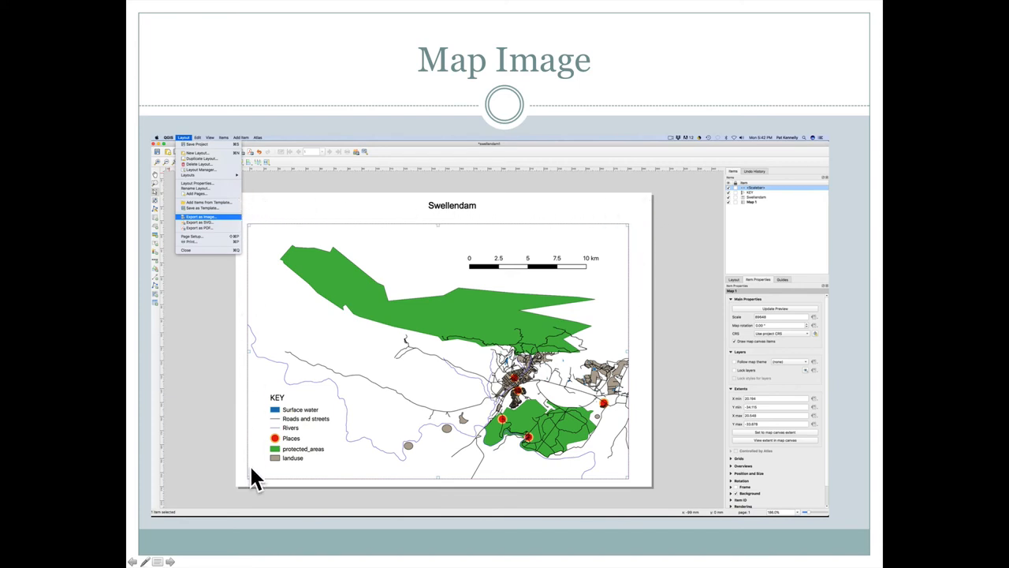
{"action": "mouse_move", "coordinate": [647, 397]}
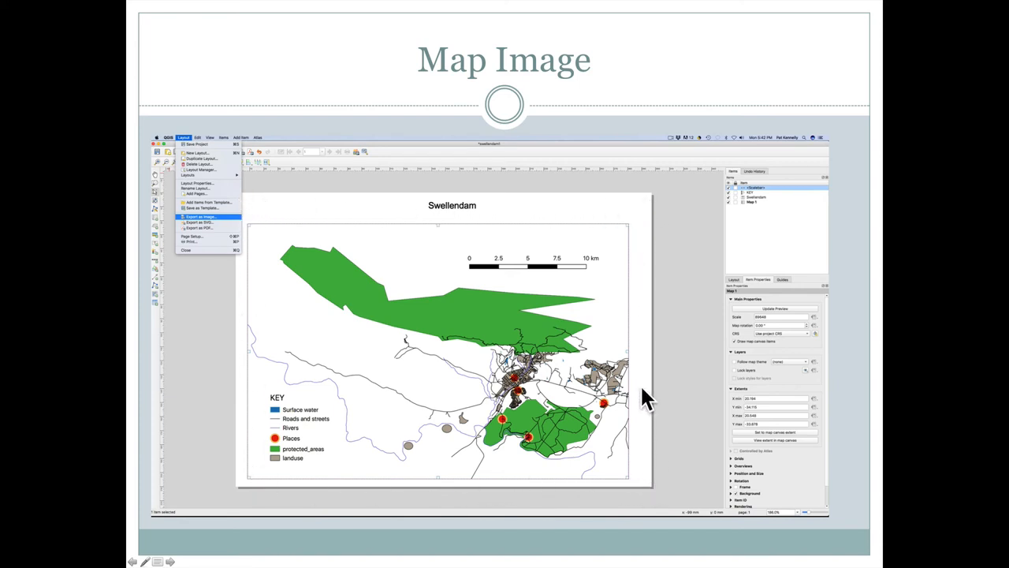
{"action": "mouse_move", "coordinate": [646, 376]}
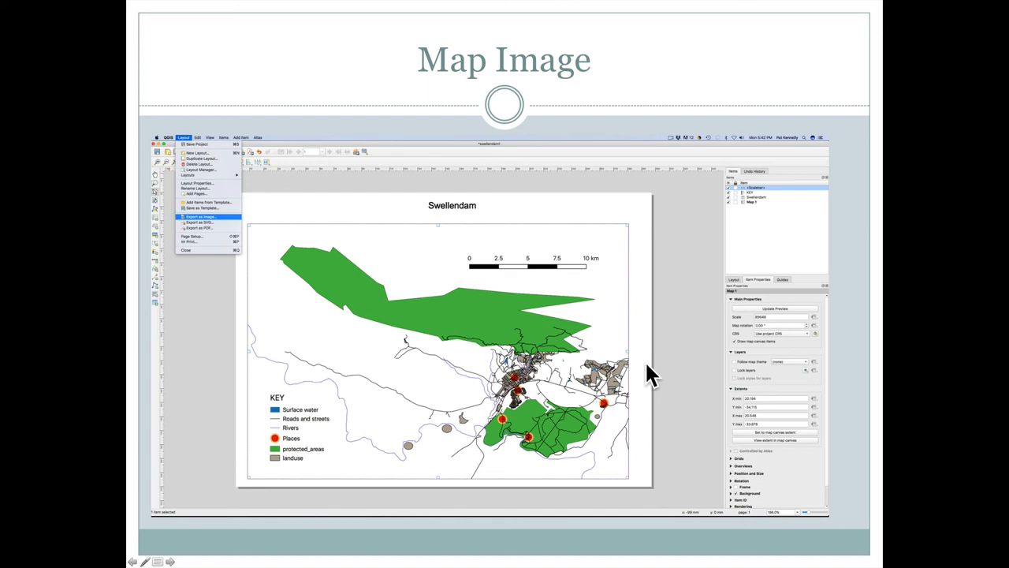
{"action": "mouse_move", "coordinate": [512, 213]}
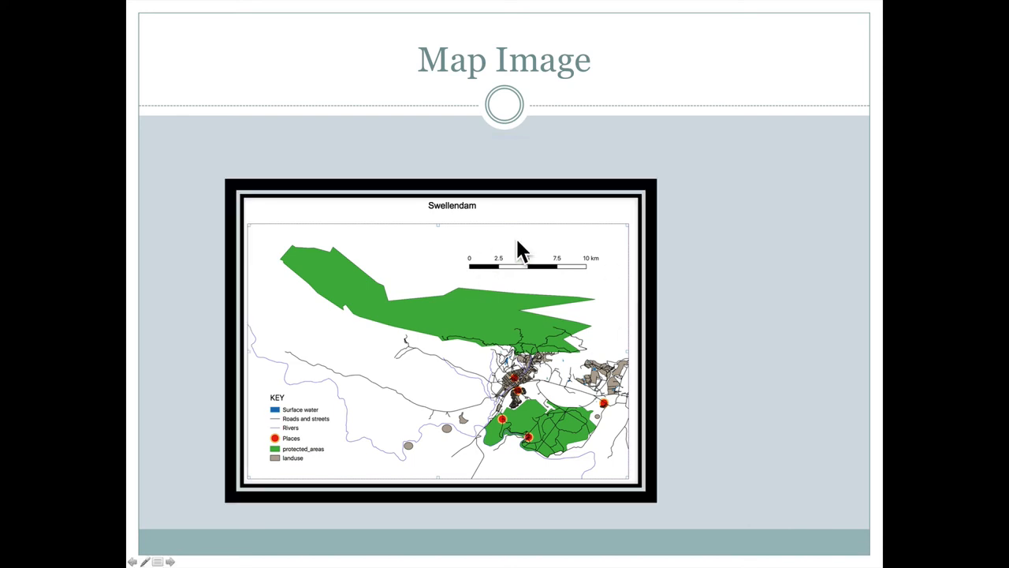
{"action": "mouse_move", "coordinate": [418, 284]}
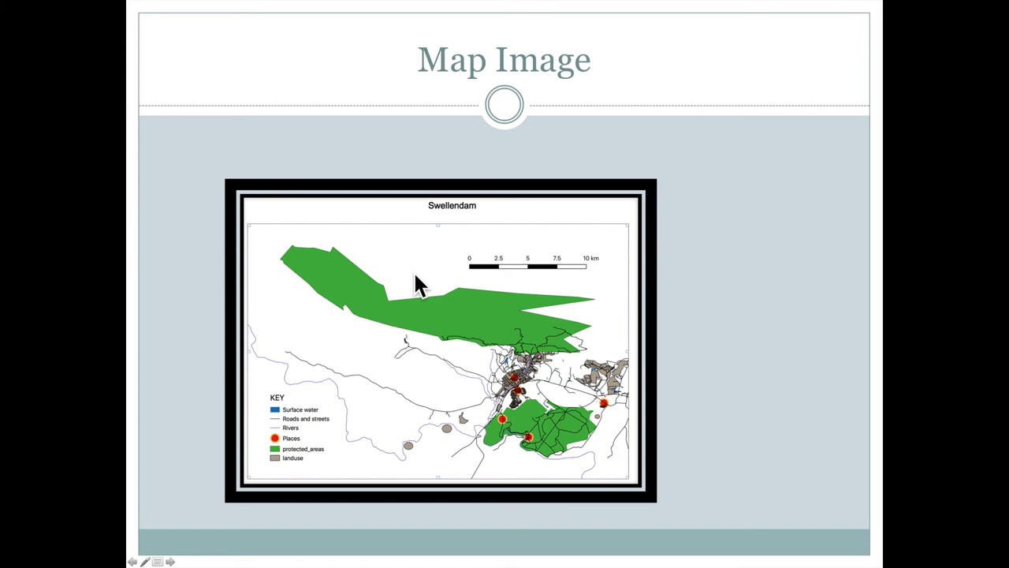
{"action": "mouse_move", "coordinate": [282, 441]}
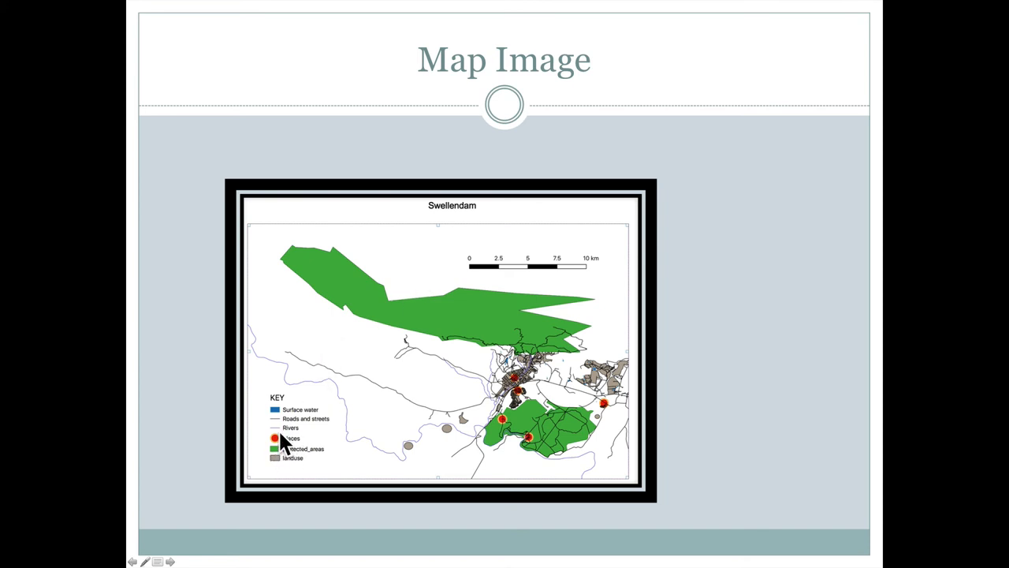
{"action": "mouse_move", "coordinate": [296, 473]}
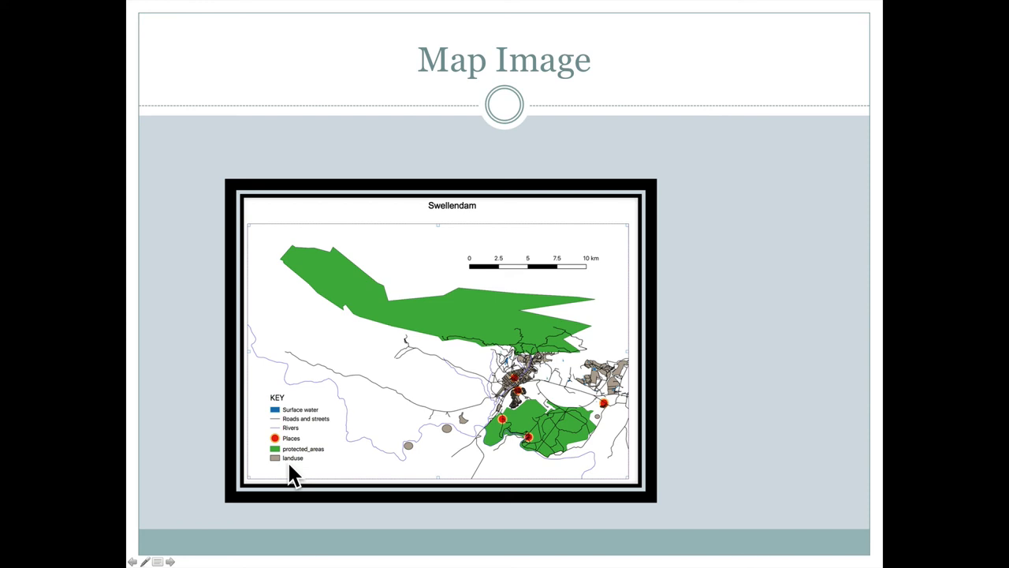